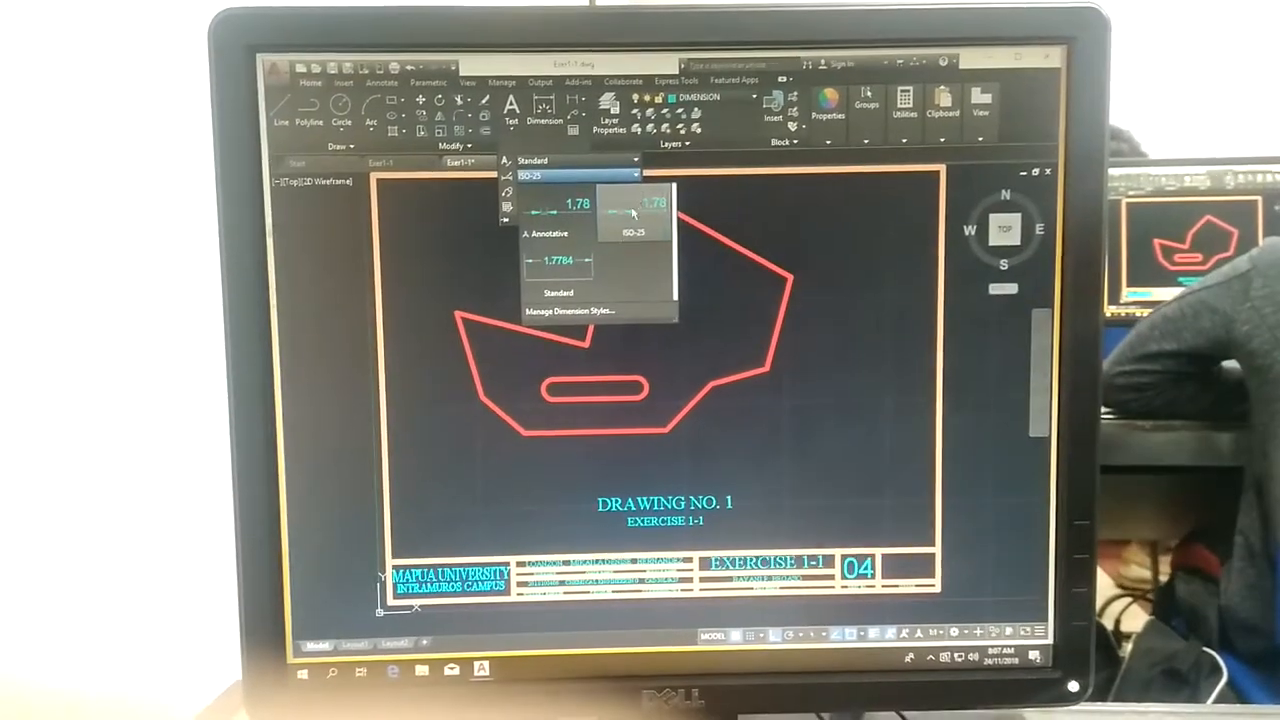
Start a new dimension style from the Dimension Style Manager
click(580, 310)
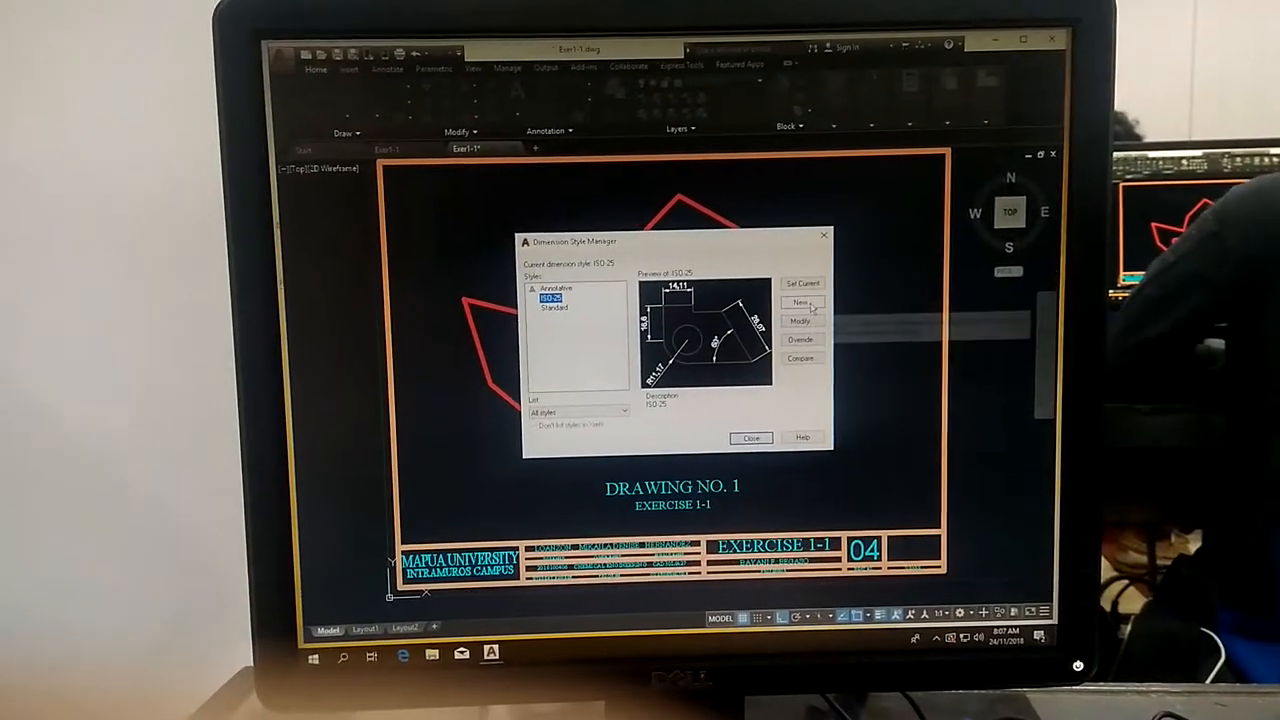
click(802, 302)
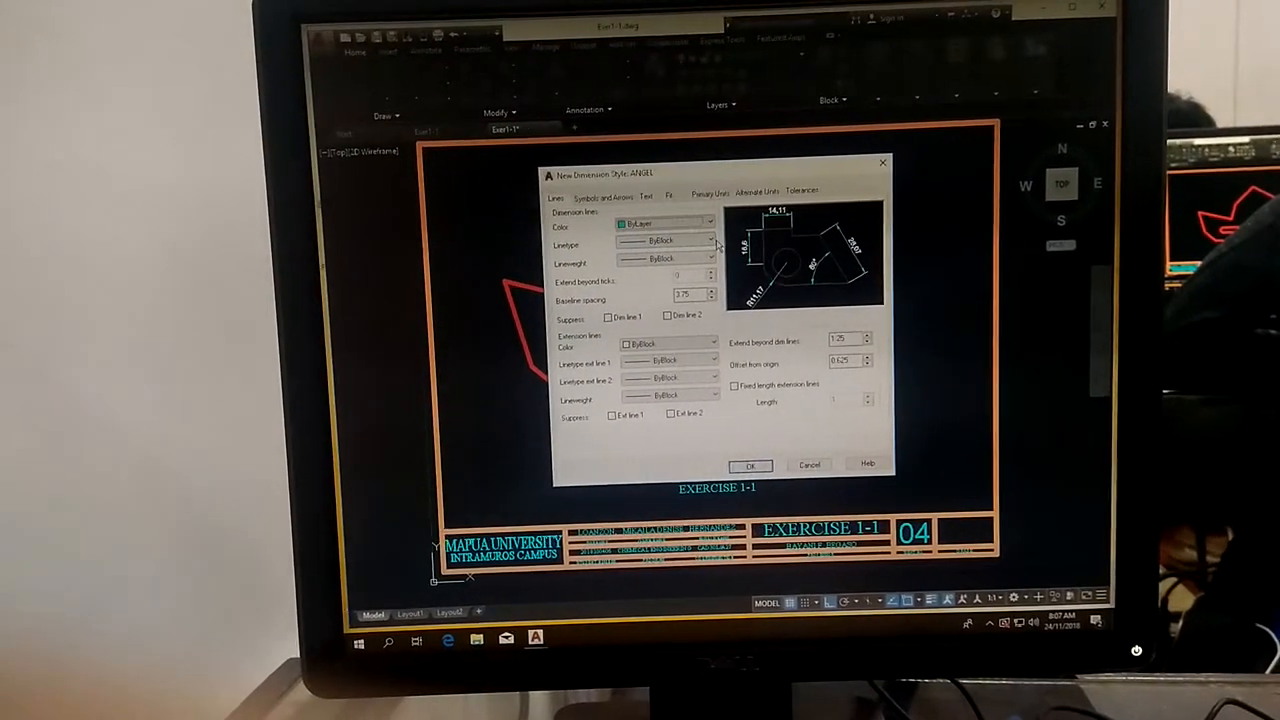
Set both dimension line and extension line colour to ByLayer
click(704, 244)
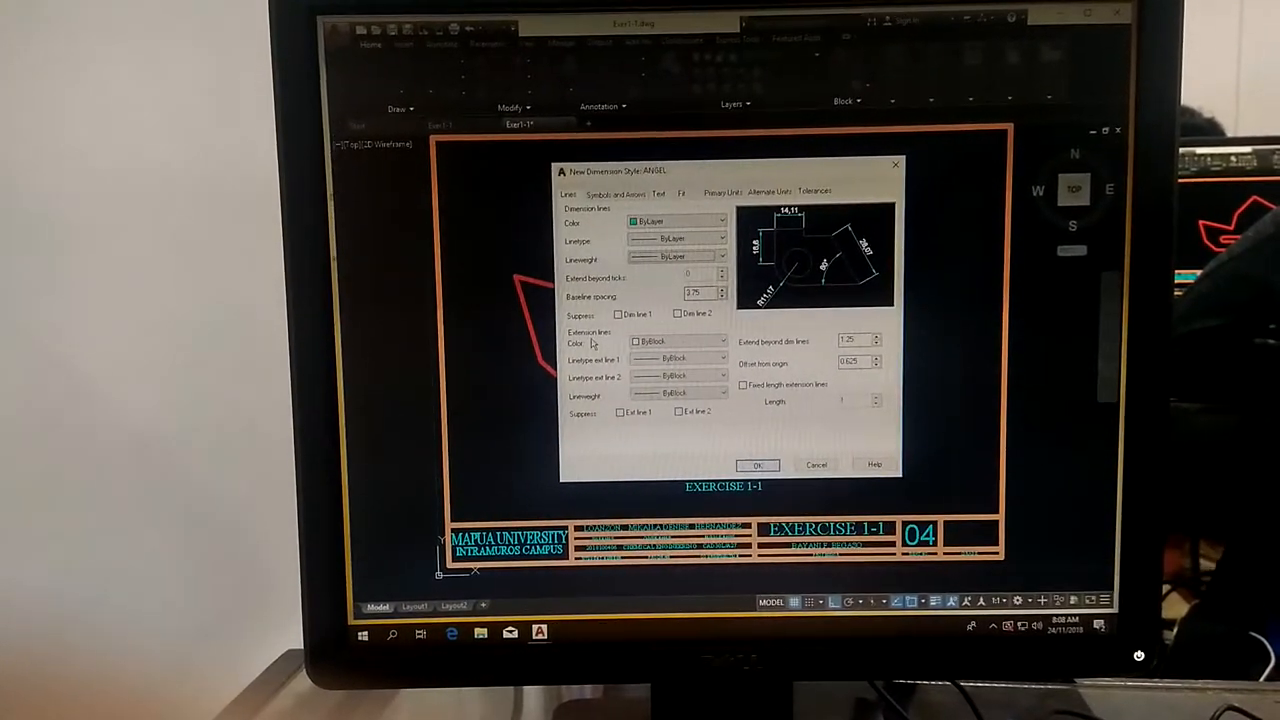
click(716, 340)
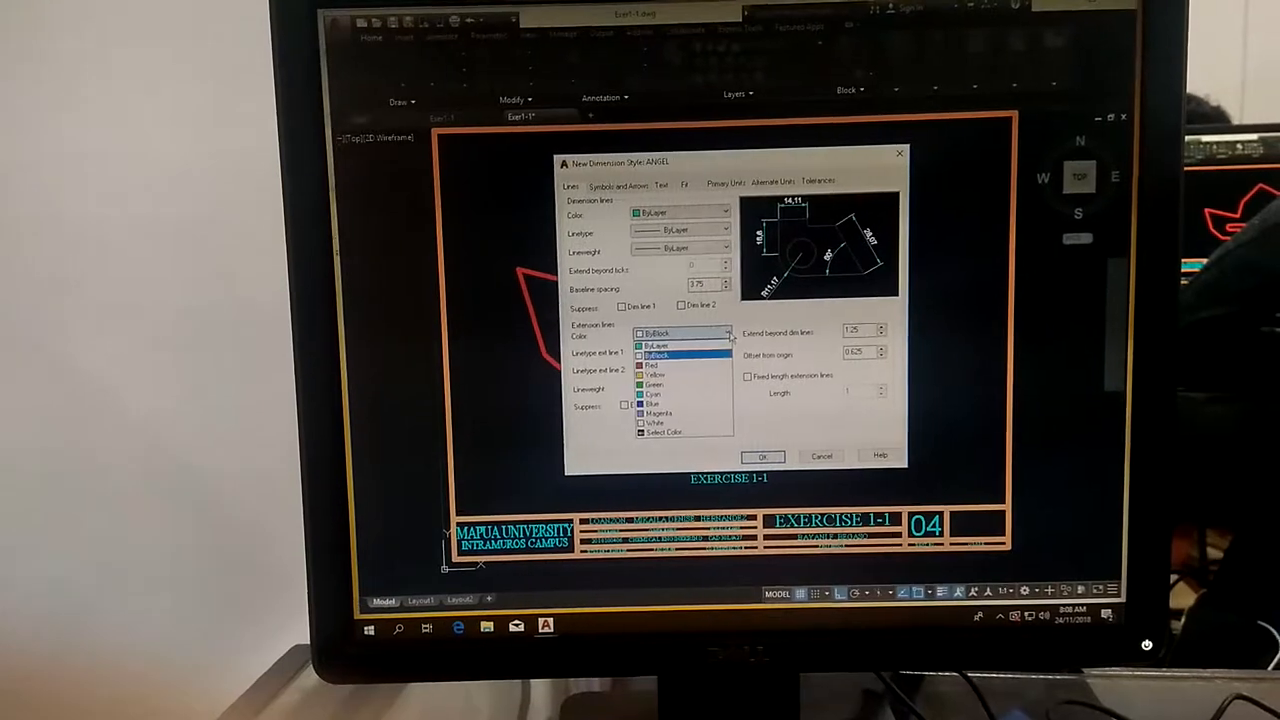
click(652, 344)
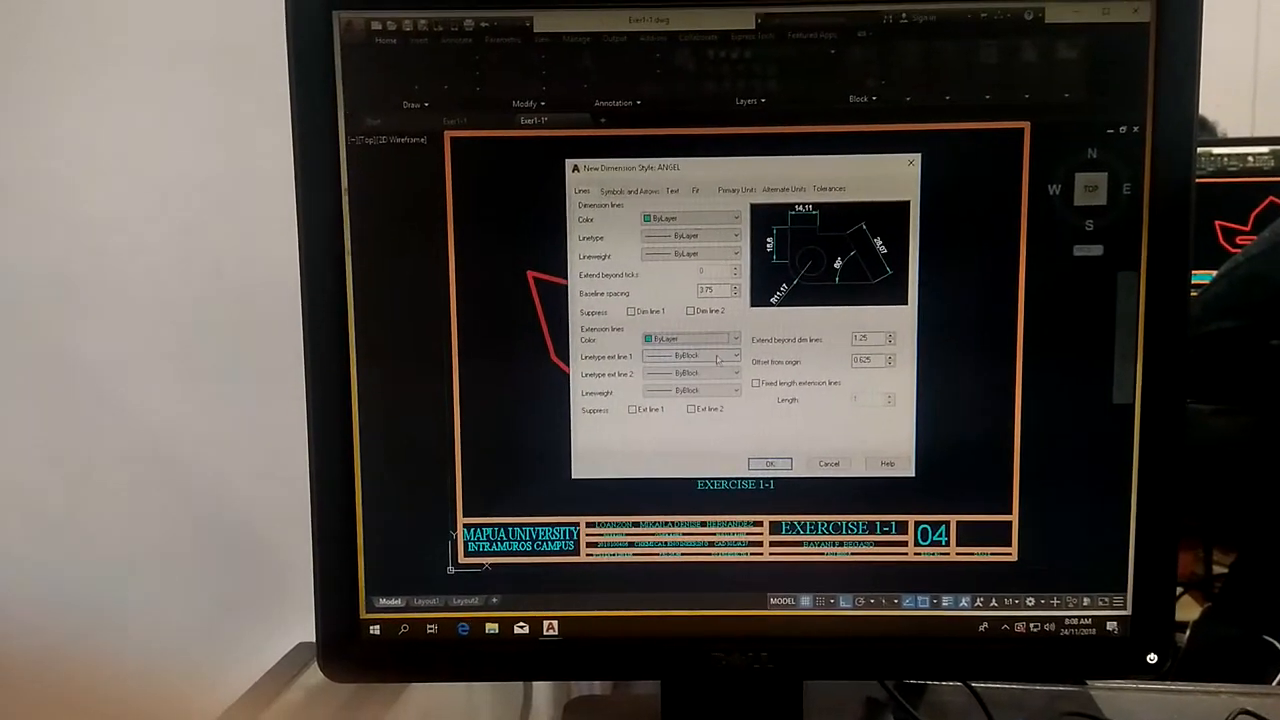
click(732, 356)
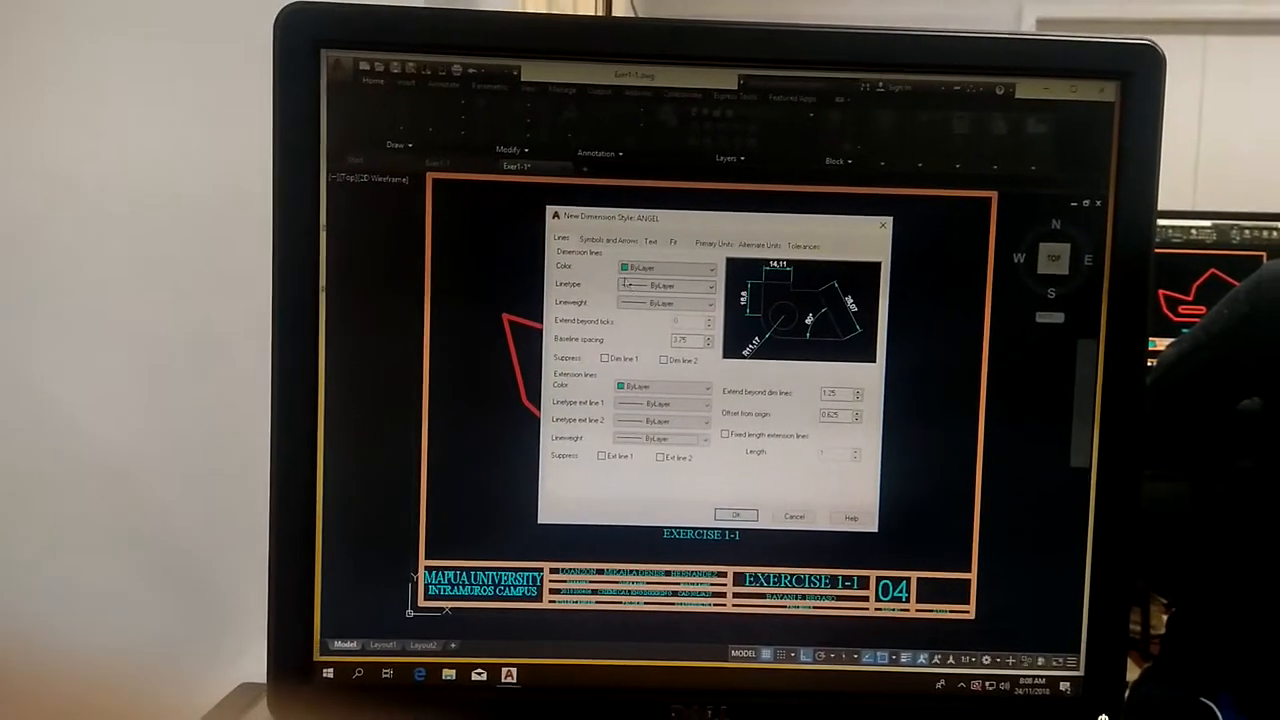
Switch to the style's text settings to set text colour ByLayer
click(620, 240)
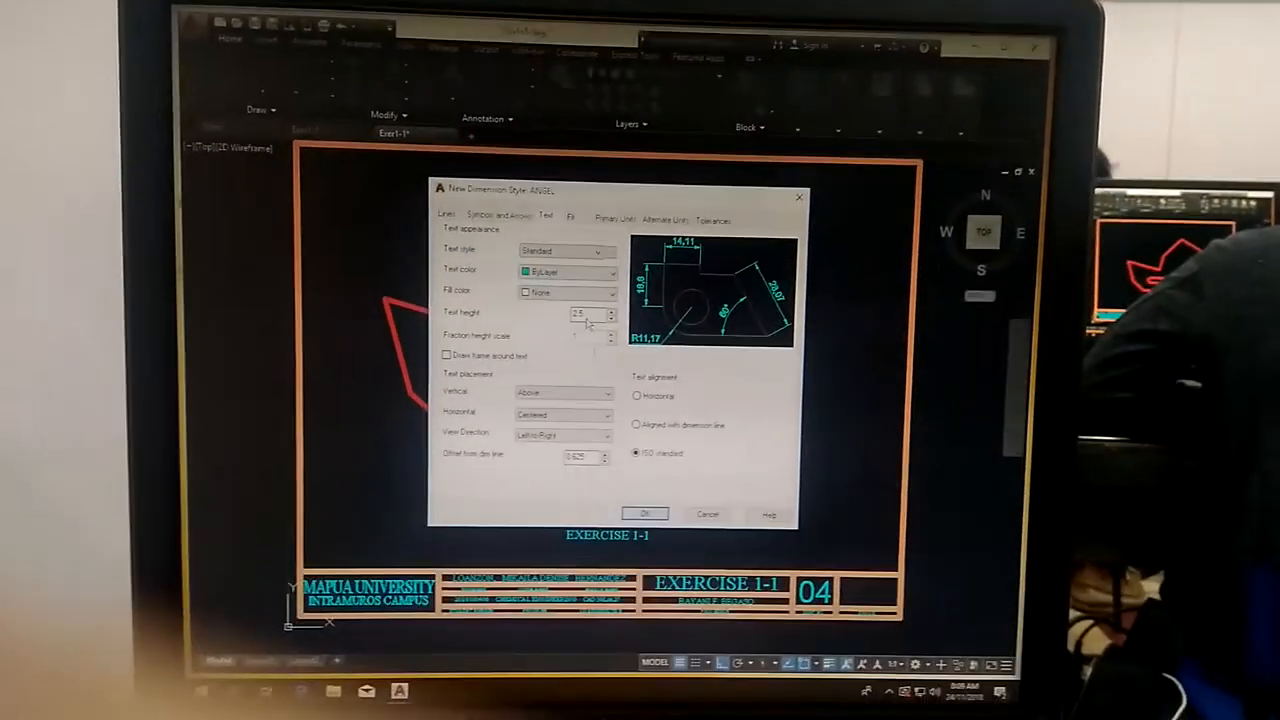
Keep best-fit text/arrow placement and overall scale on Fit, then move to Primary Units
click(600, 200)
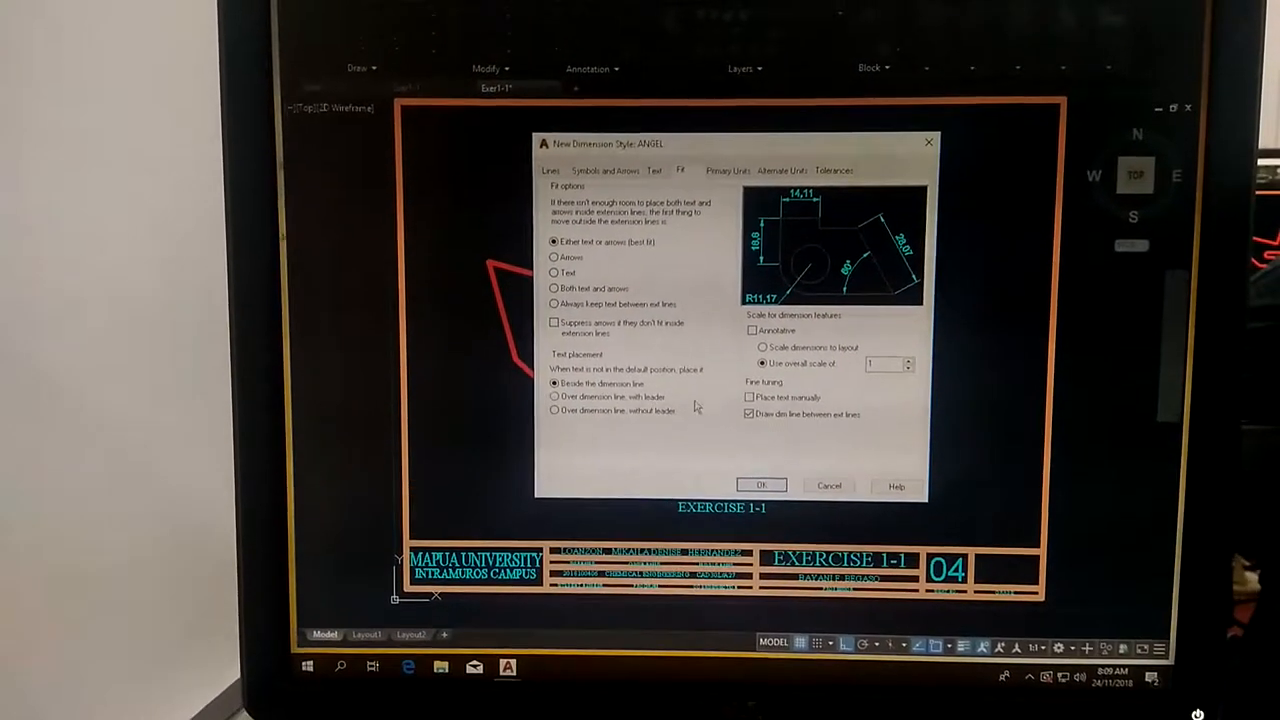
mouse_move(830, 358)
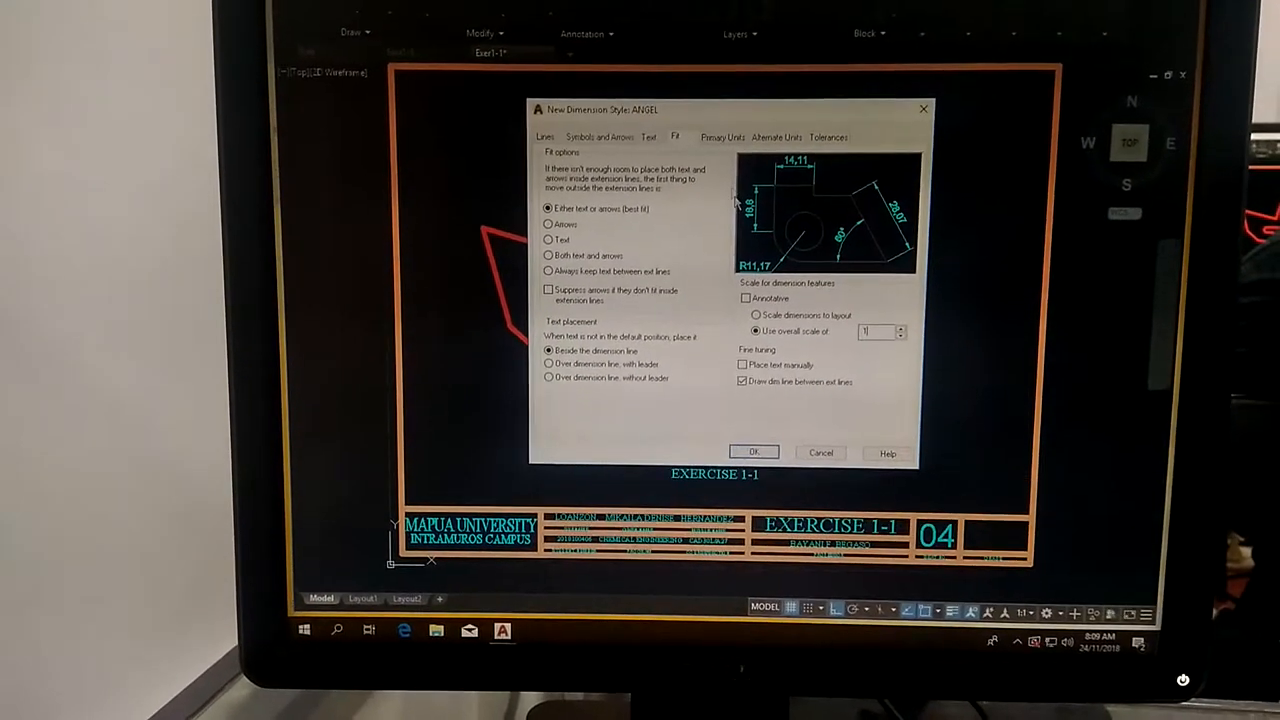
click(720, 136)
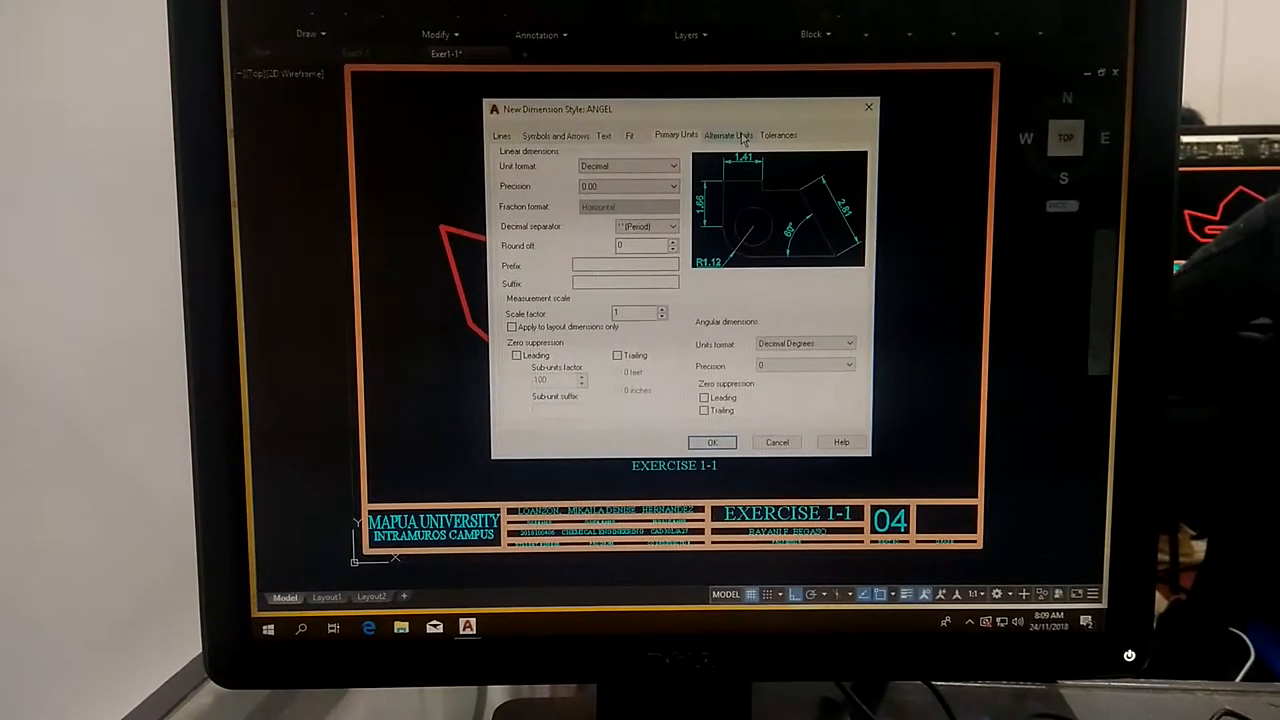
Review alternate units and tolerances, then confirm to create the ANGEL style
click(736, 136)
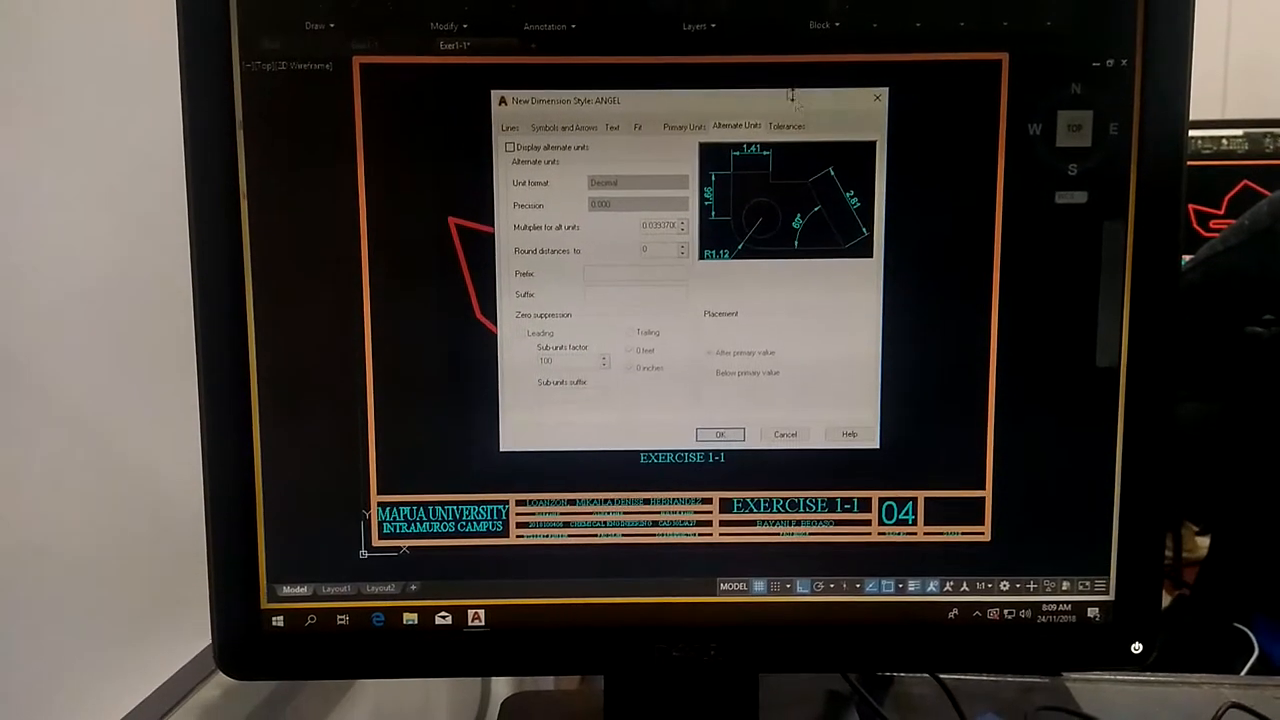
click(788, 128)
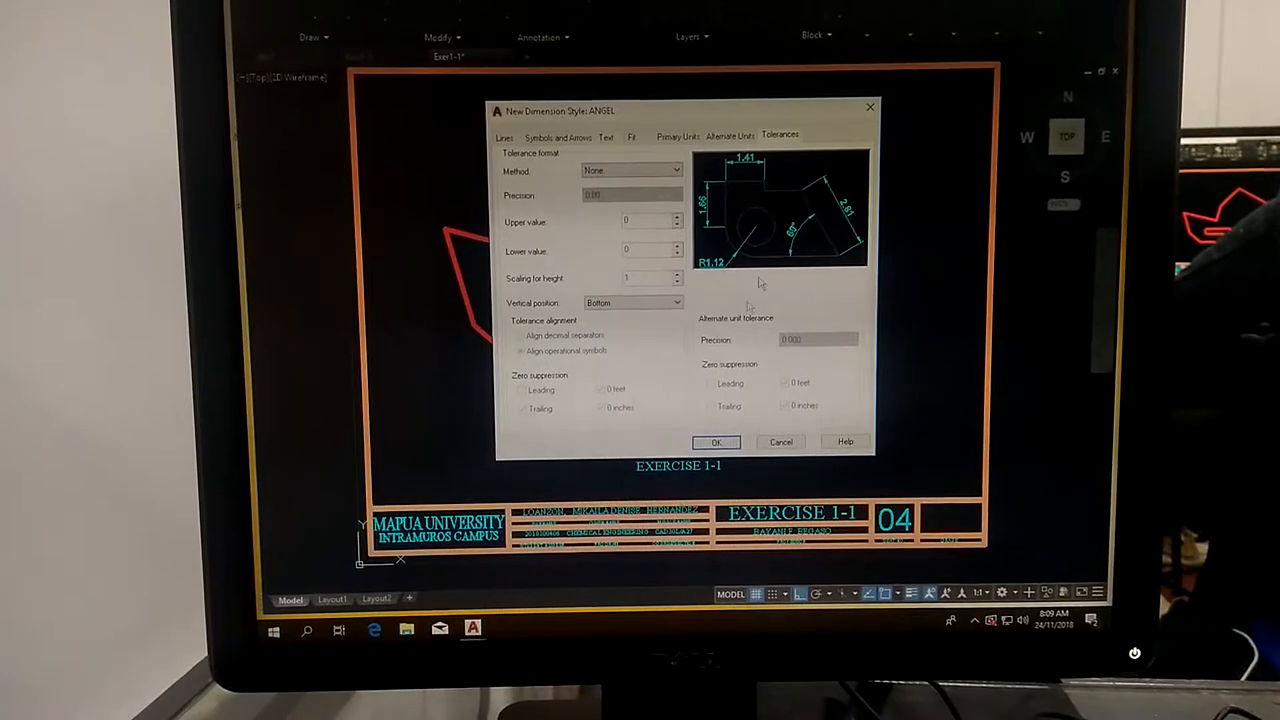
click(716, 442)
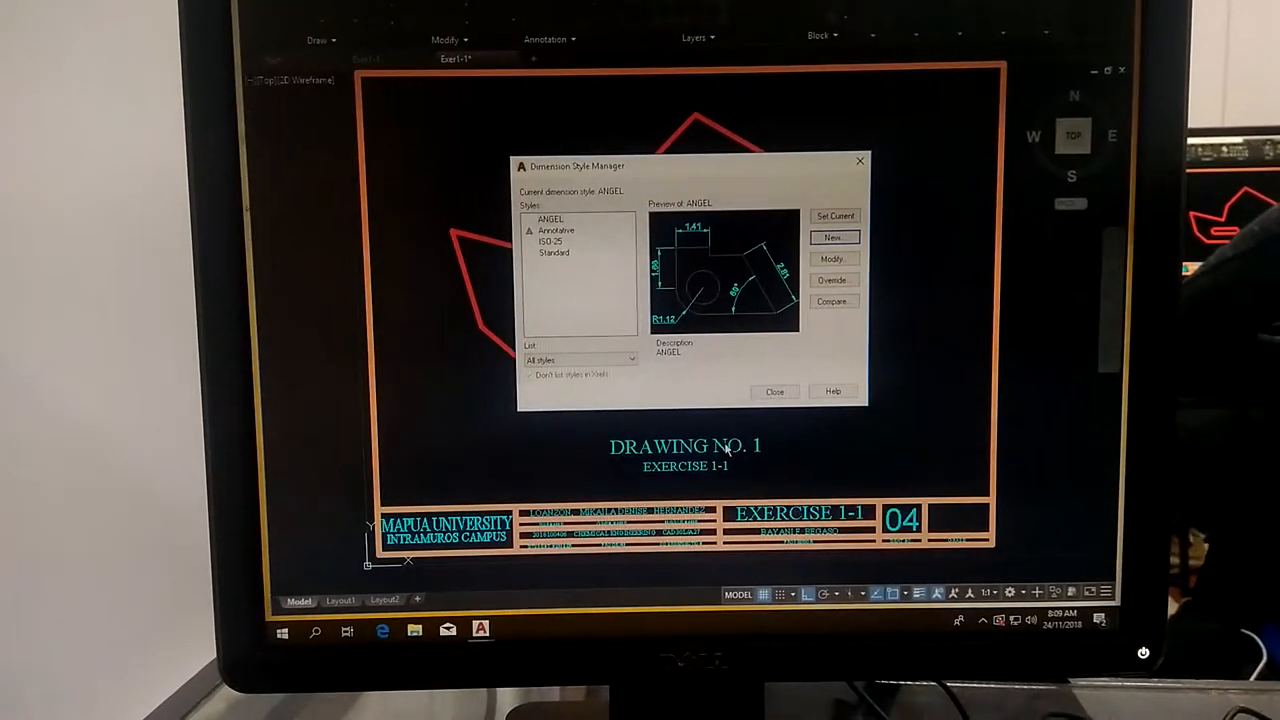
click(774, 390)
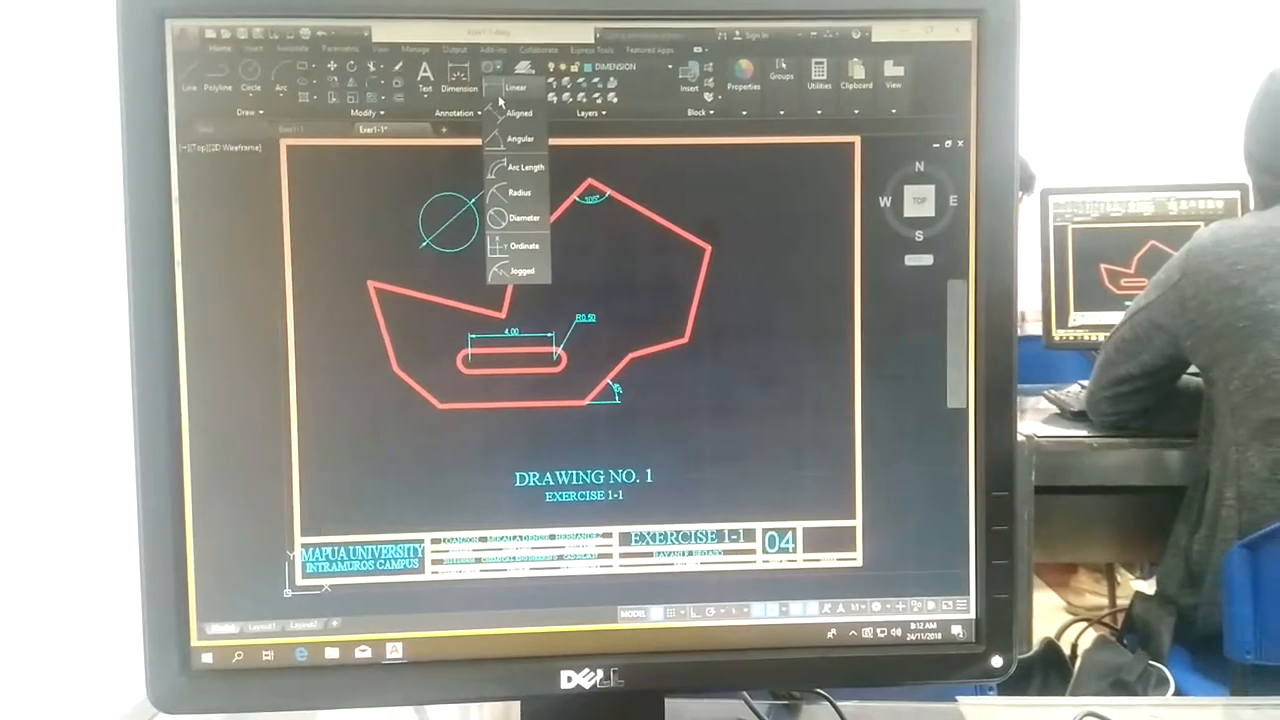
Choose Diameter from the Dimension dropdown to dimension the circle
click(522, 216)
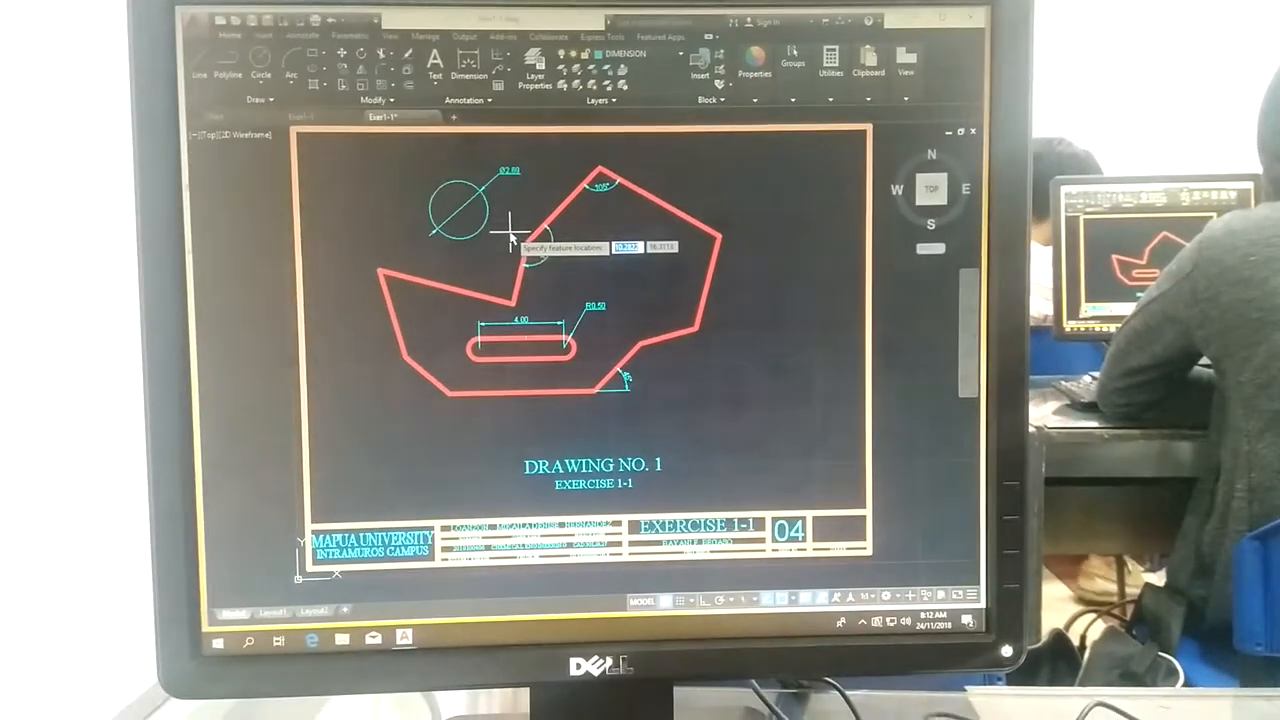